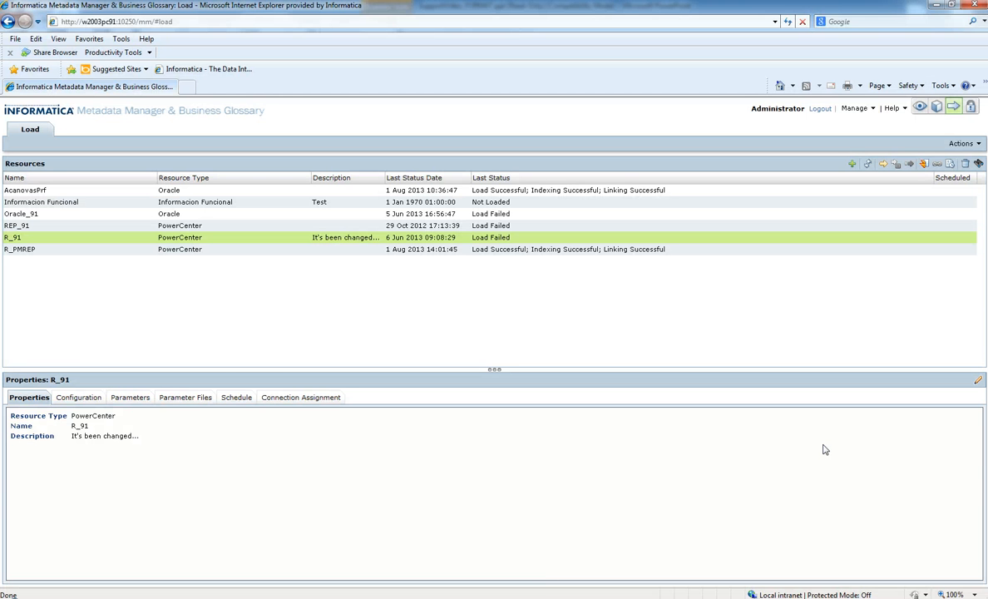
pyautogui.moveTo(526, 341)
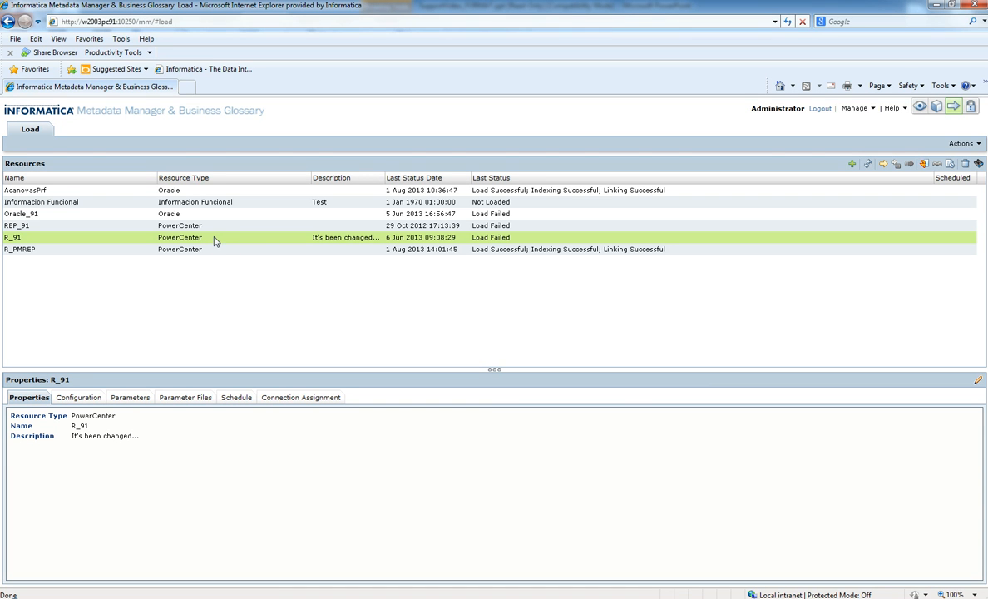
pyautogui.moveTo(268, 248)
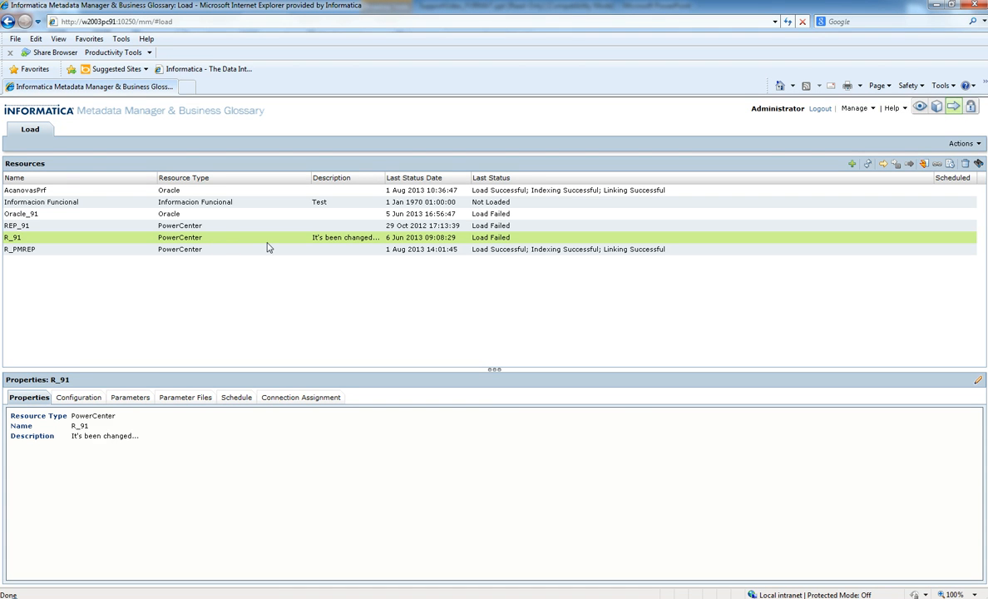
pyautogui.moveTo(78, 404)
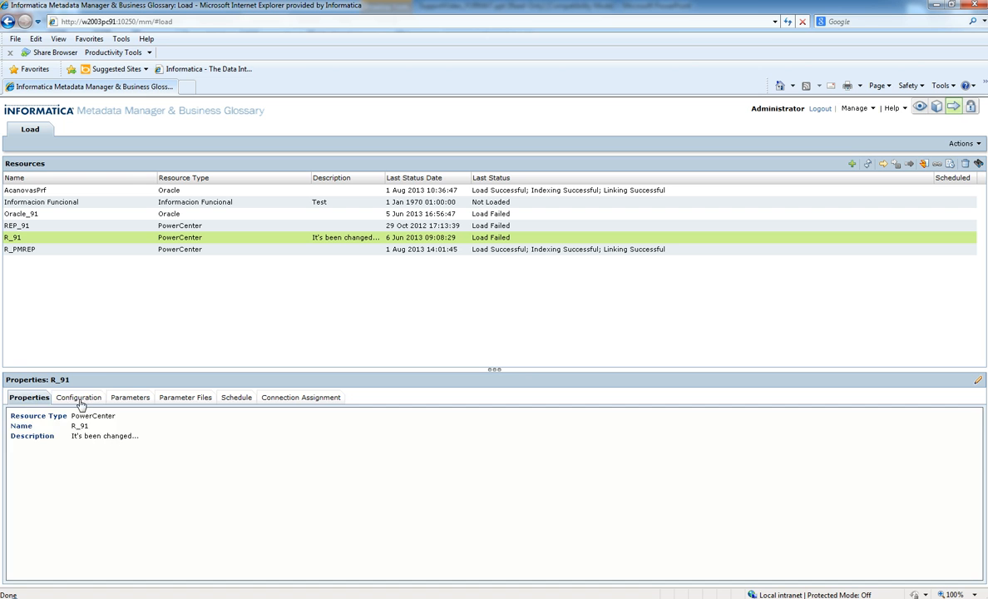
# Show R_91's Configuration details: login user, Oracle database type and connect string.
pyautogui.click(78, 397)
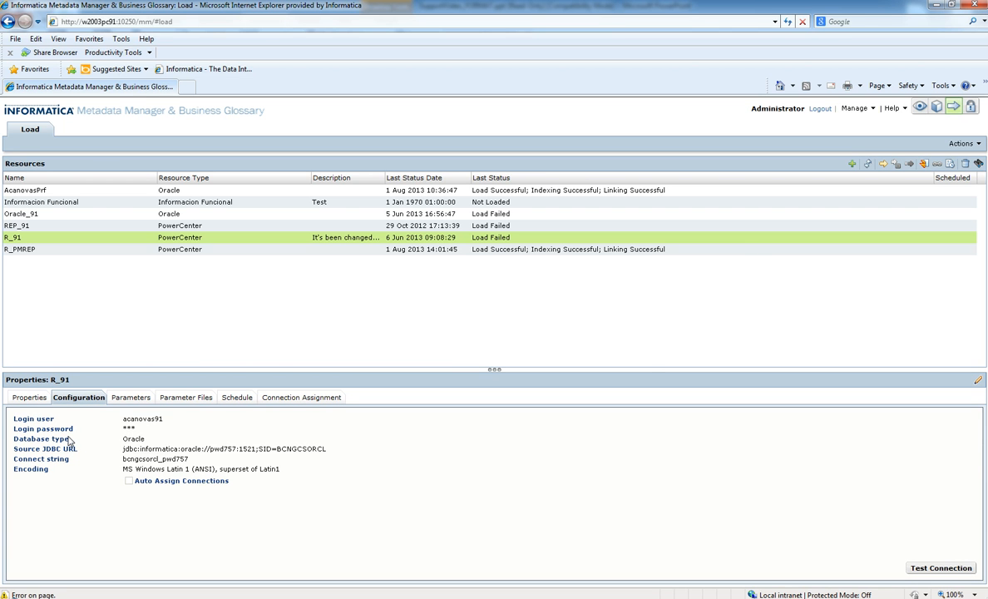
# Edit R_91 via Actions, run Test Connection and acknowledge the invalid username/password failure.
pyautogui.click(962, 141)
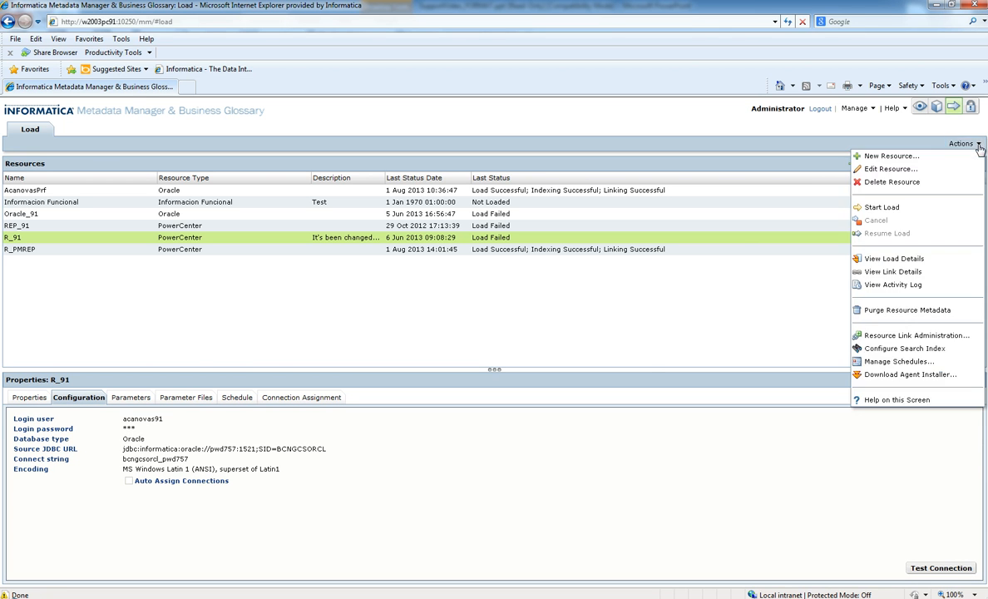
pyautogui.moveTo(889, 170)
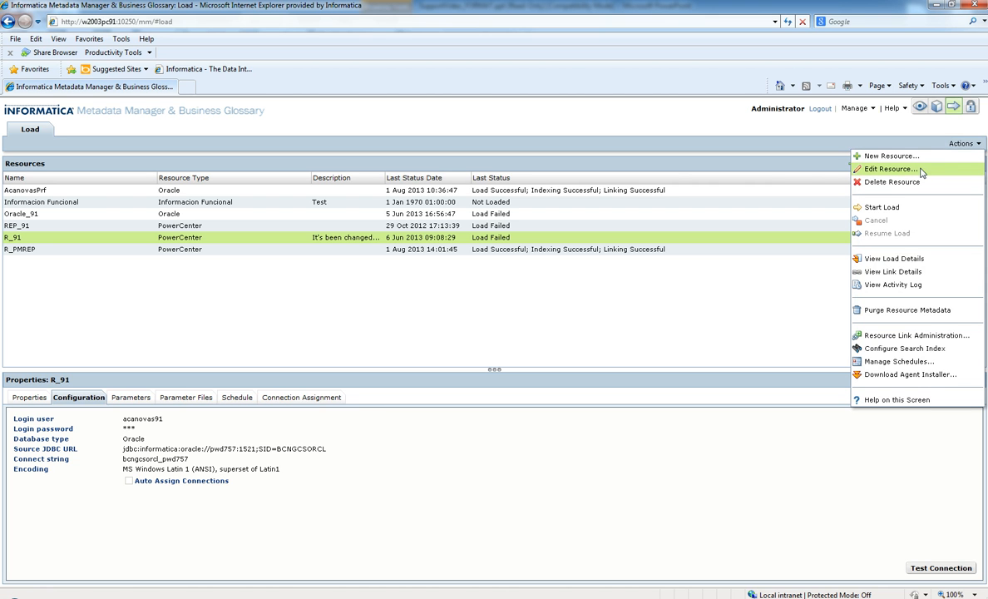
pyautogui.click(891, 169)
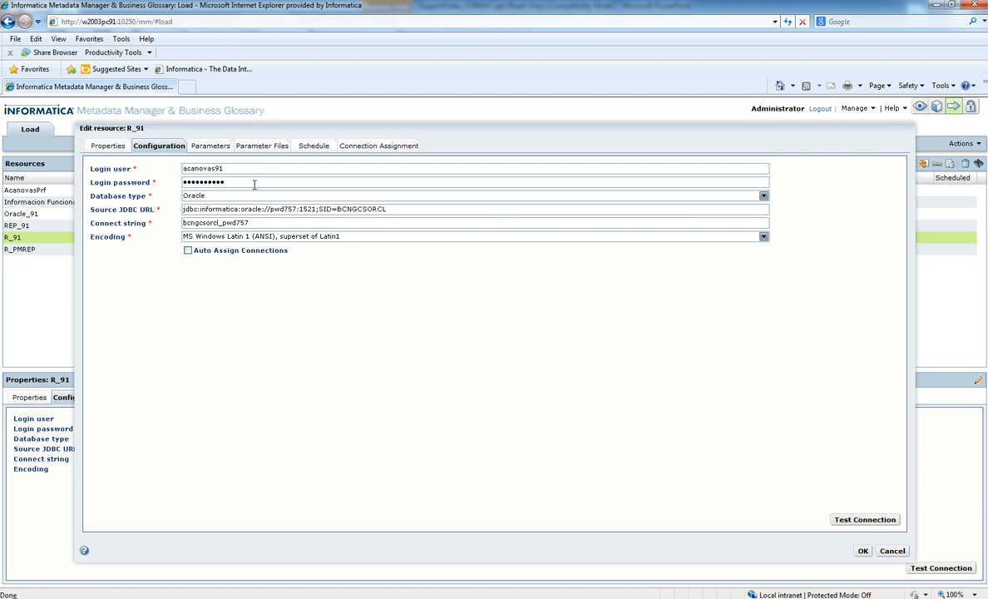
pyautogui.click(864, 519)
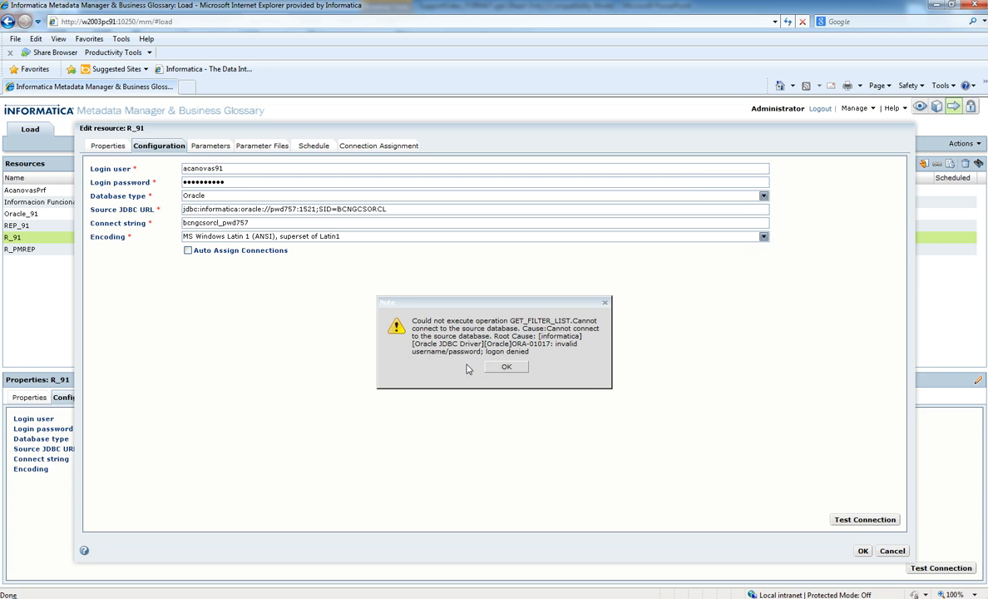
pyautogui.click(506, 368)
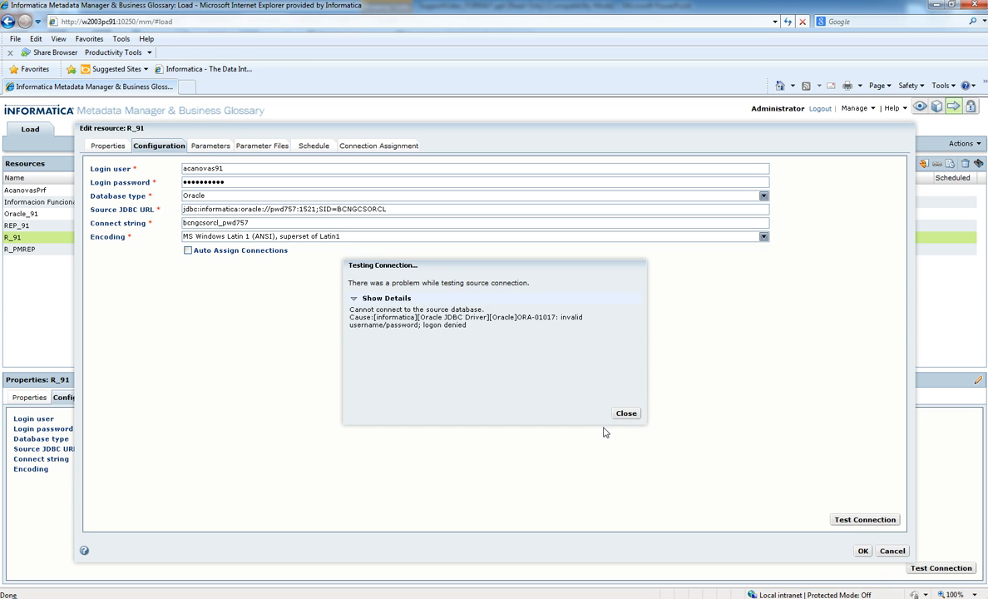
pyautogui.click(625, 412)
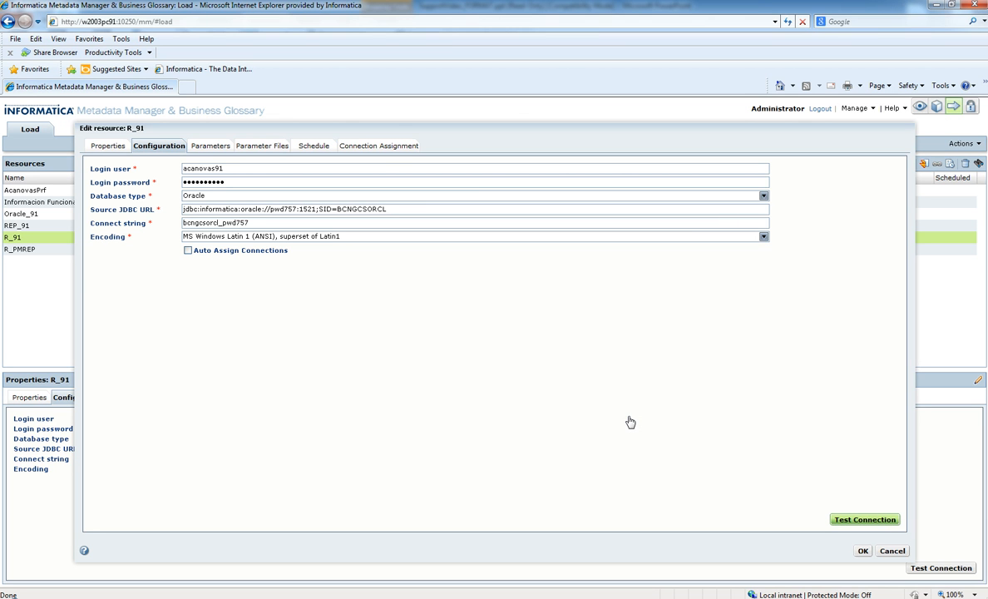
pyautogui.moveTo(316, 273)
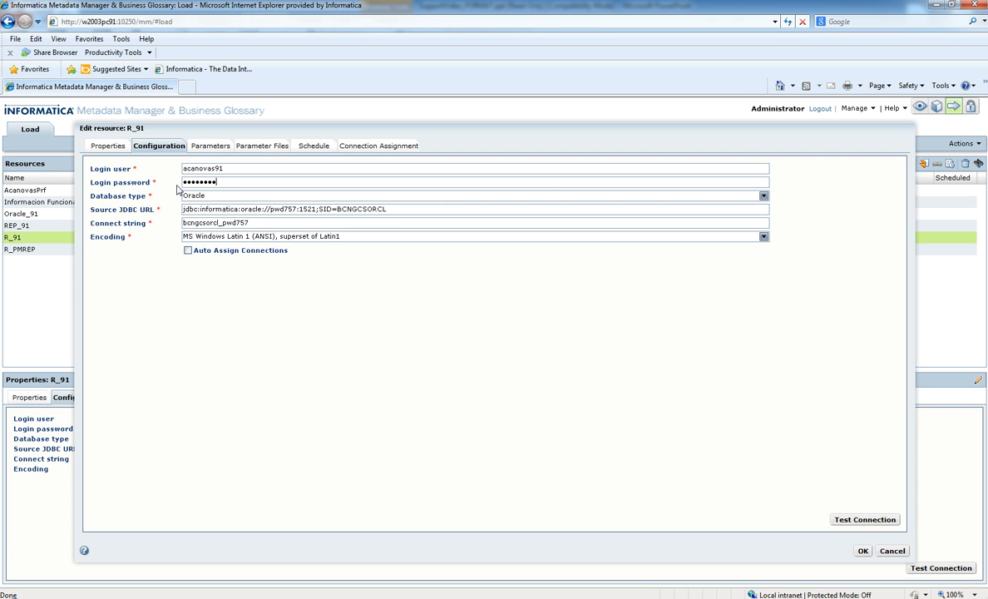
pyautogui.moveTo(865, 519)
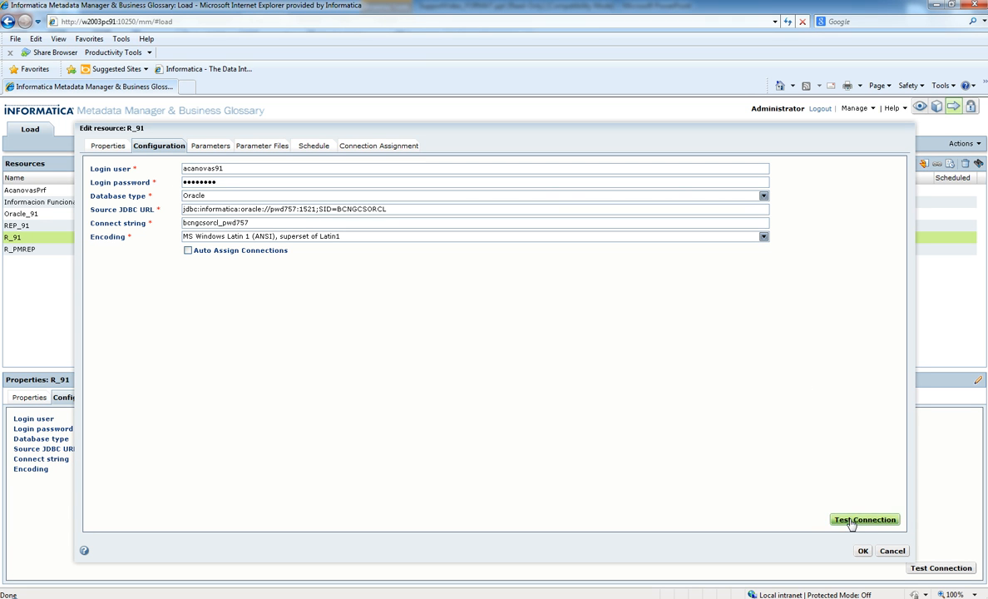
# Retest R_91's connection successfully, save it and acknowledge the filter information validation warning.
pyautogui.click(865, 519)
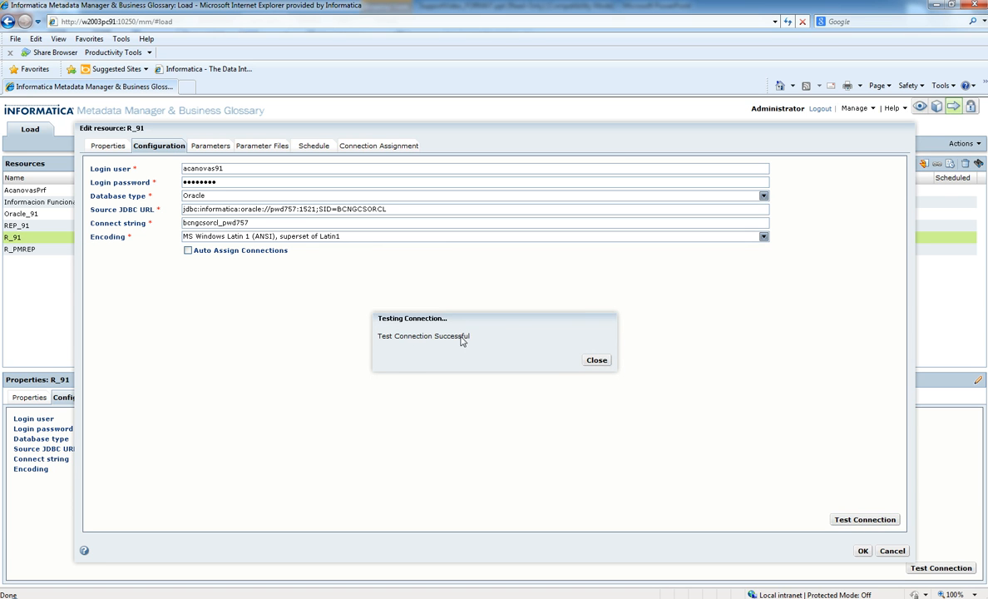
pyautogui.click(596, 360)
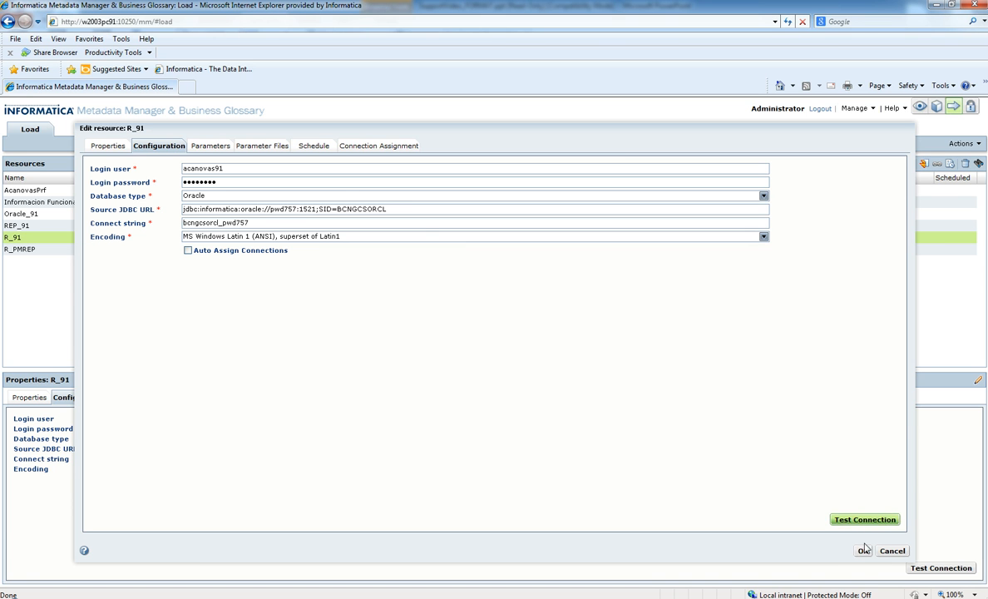
pyautogui.click(863, 551)
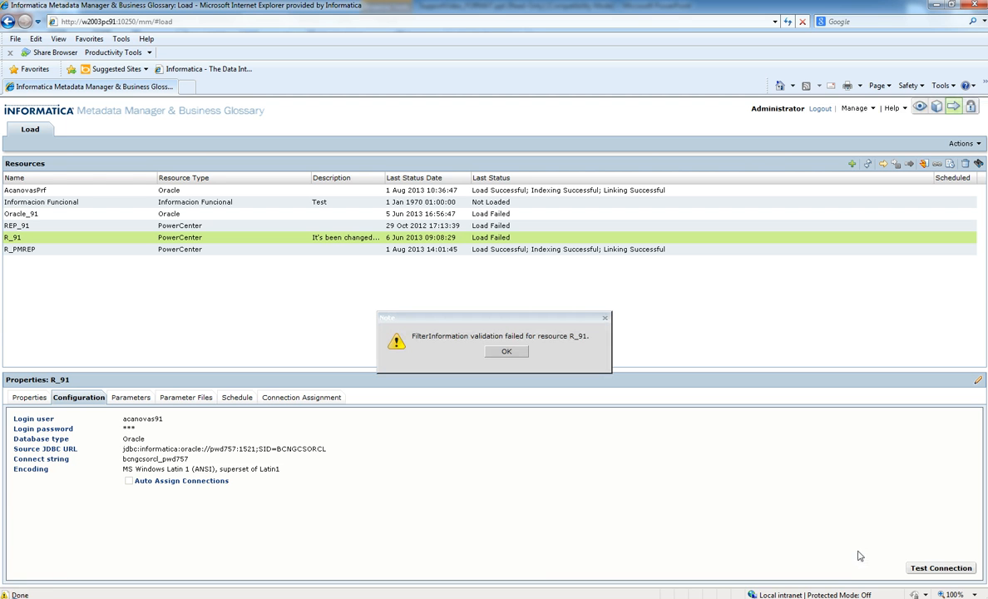
pyautogui.moveTo(501, 373)
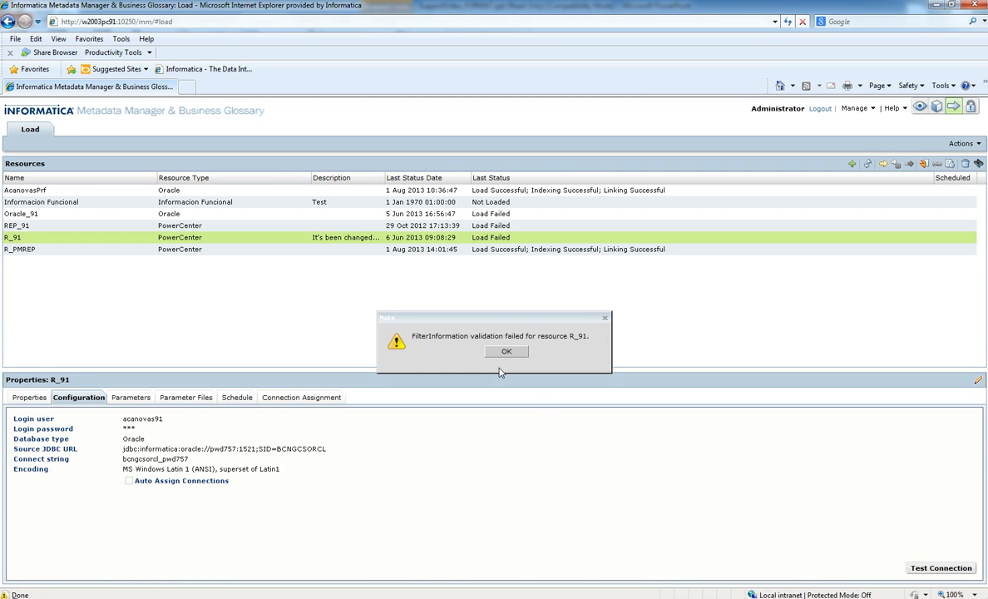
pyautogui.click(506, 350)
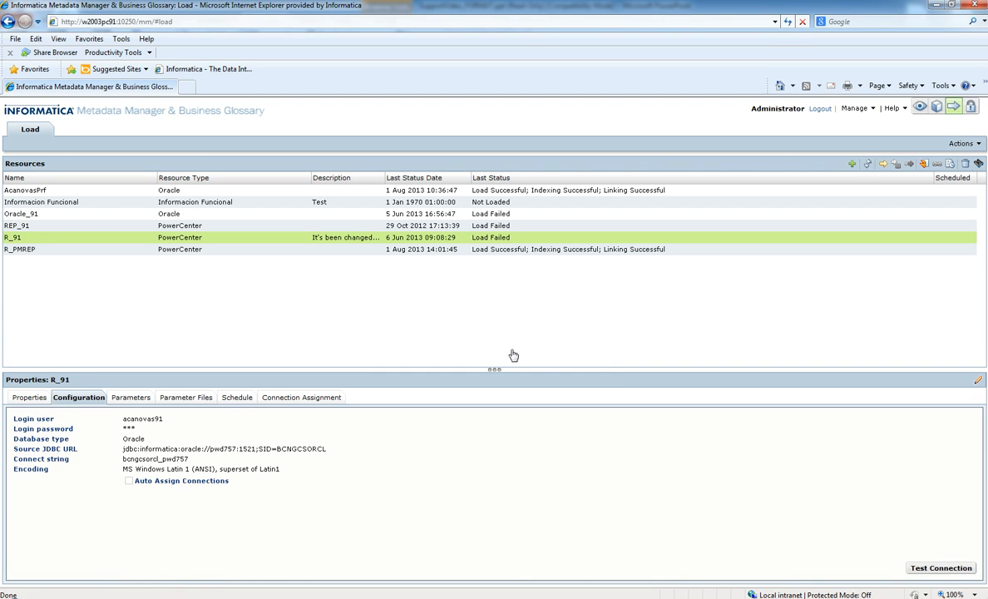
pyautogui.click(948, 141)
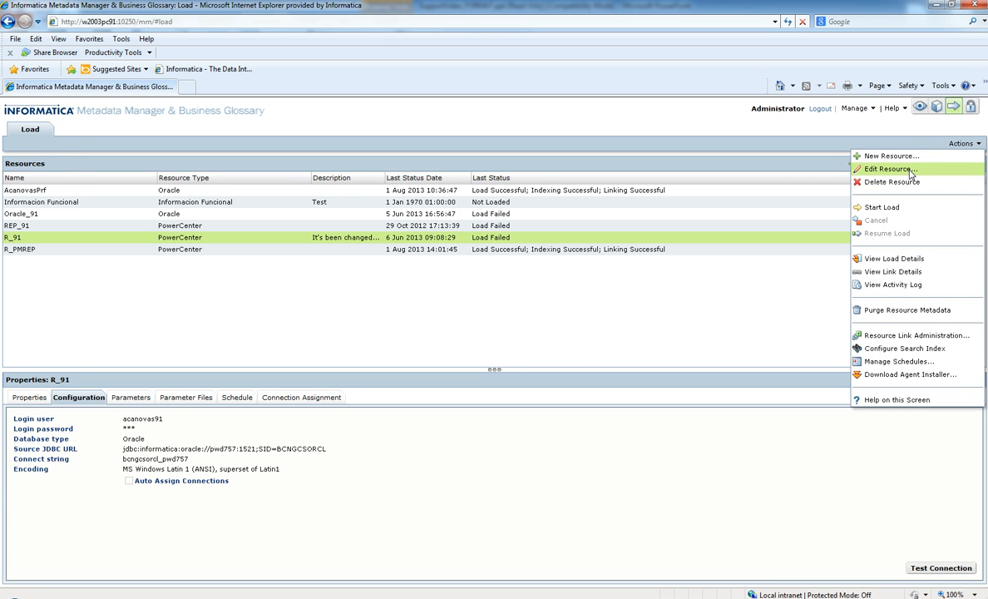
# Reopen R_91, test its connection and read the ORA-01017 invalid username/password details.
pyautogui.click(883, 169)
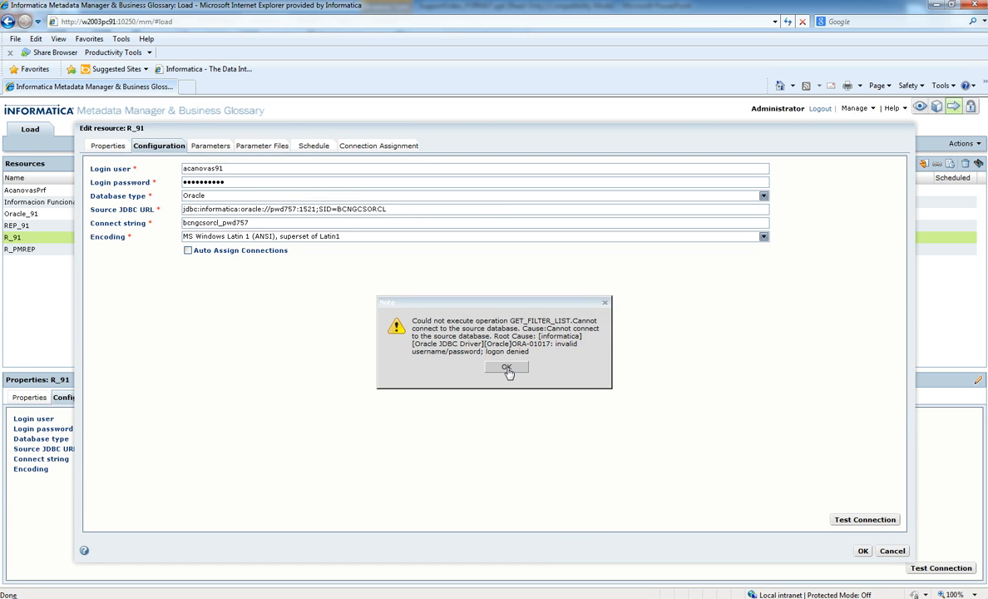
pyautogui.moveTo(516, 378)
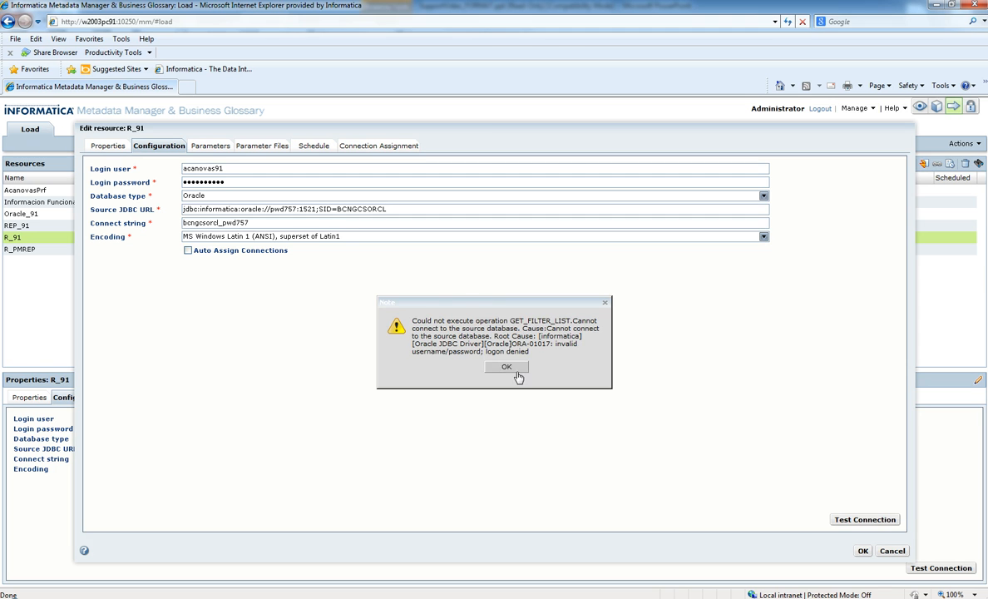
pyautogui.click(506, 367)
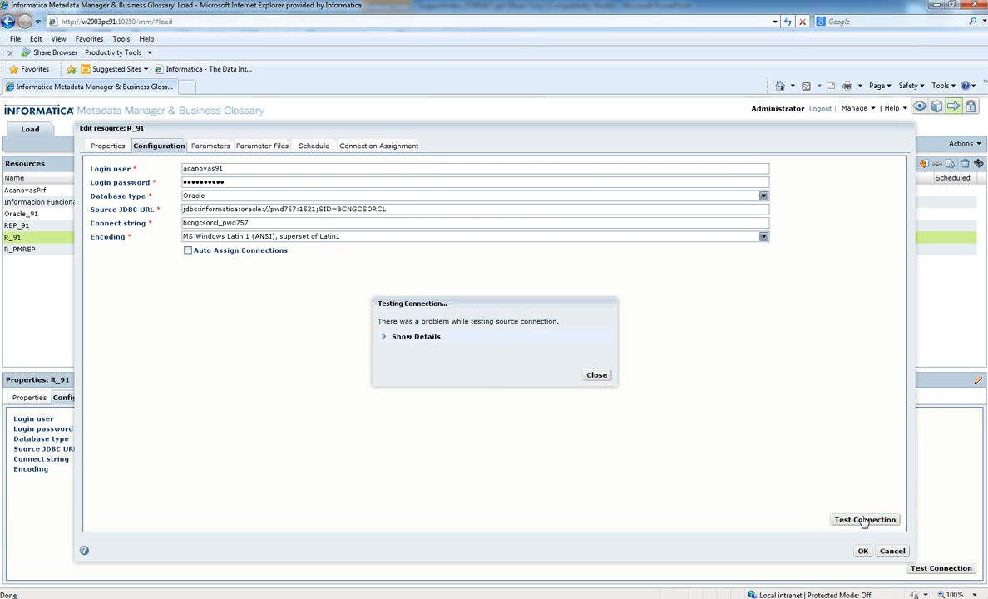
pyautogui.click(412, 335)
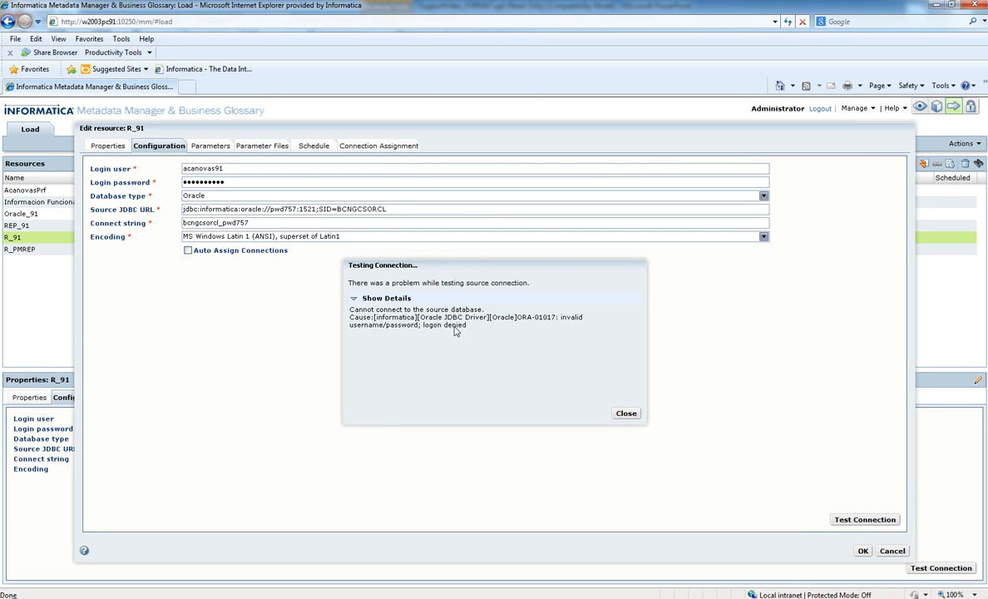
pyautogui.moveTo(419, 348)
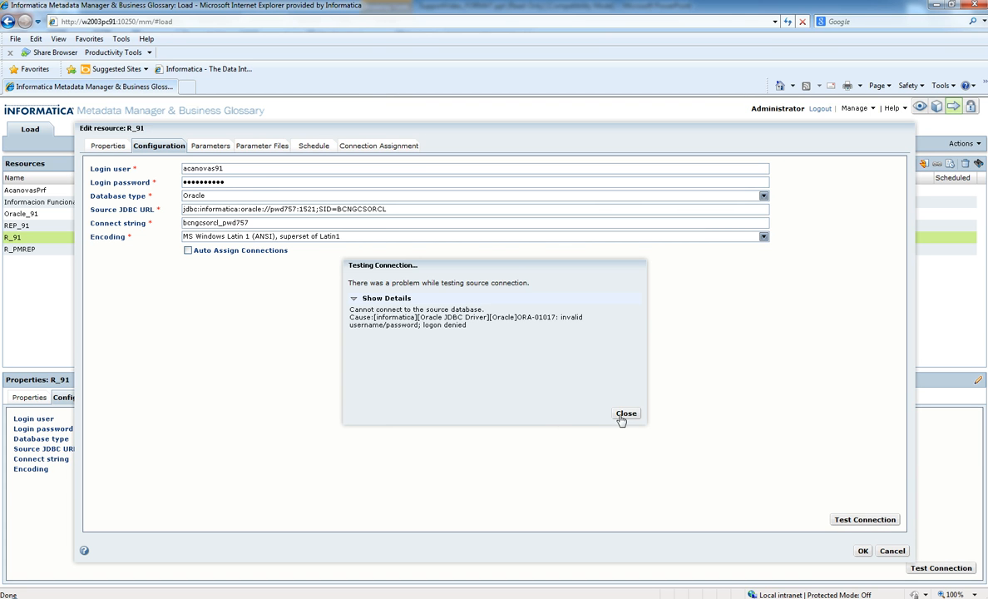
pyautogui.click(625, 412)
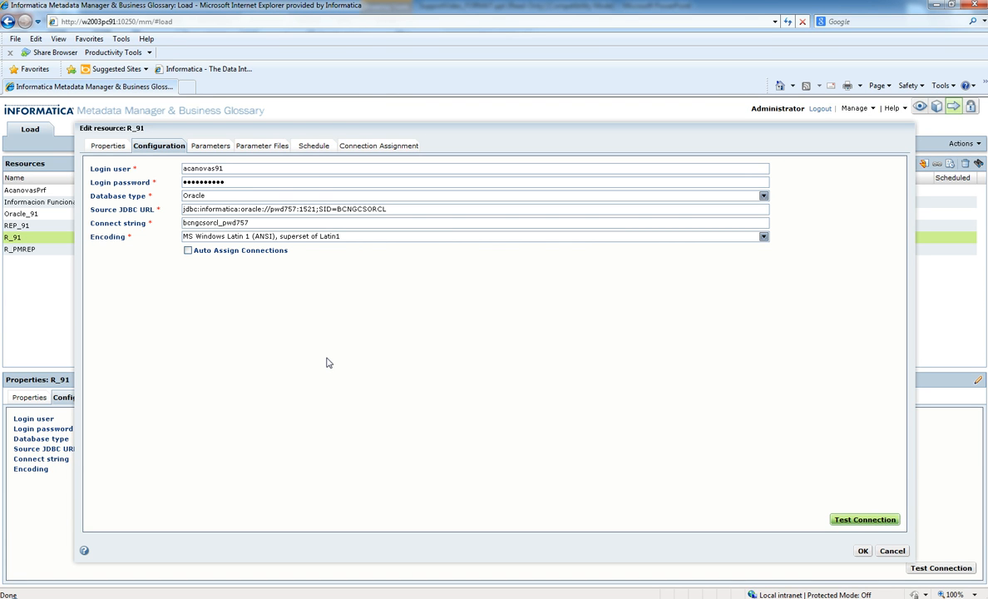
pyautogui.moveTo(833, 499)
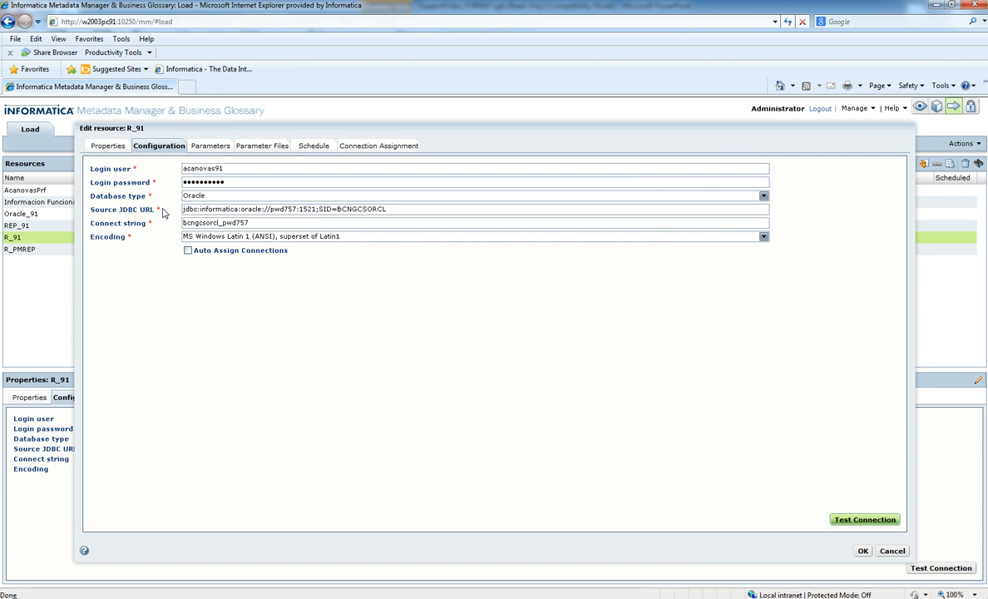
pyautogui.moveTo(186, 249)
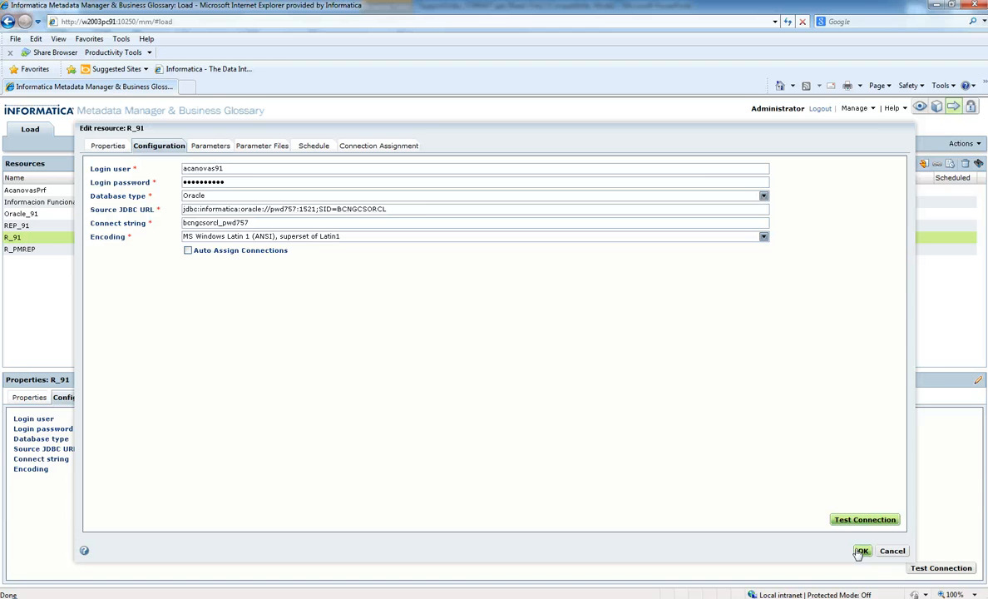
pyautogui.moveTo(544, 499)
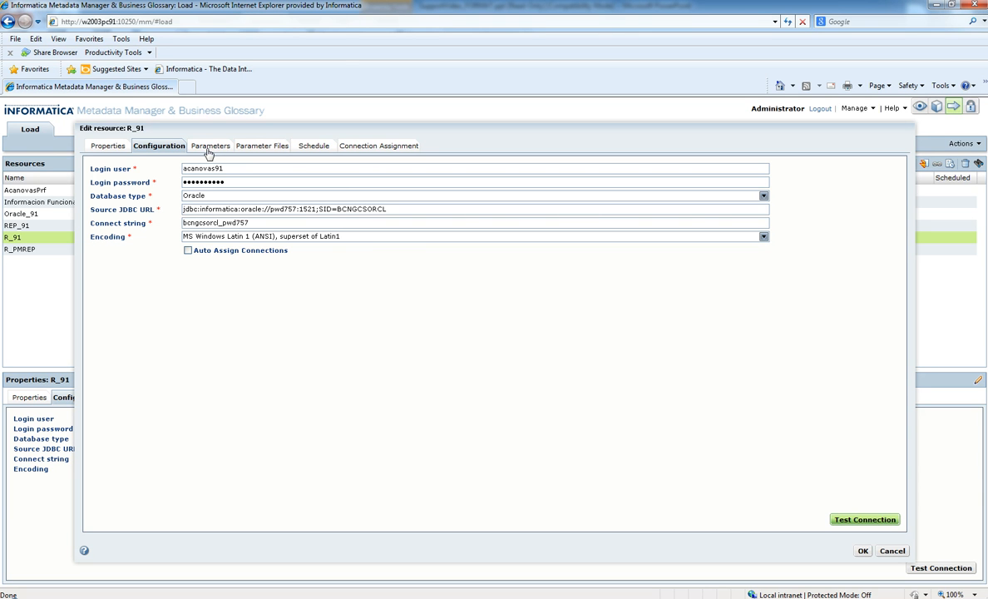
pyautogui.moveTo(218, 147)
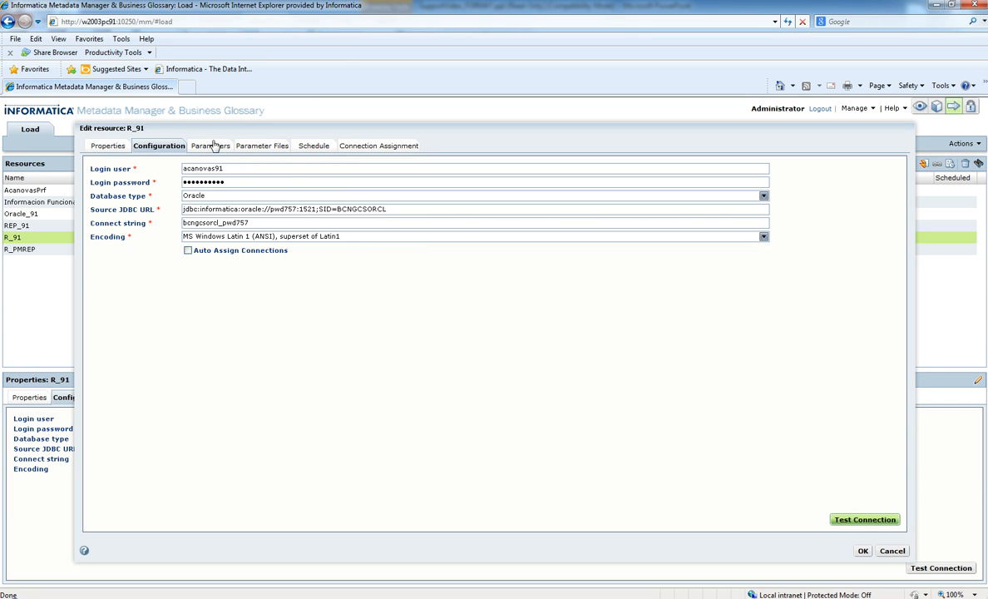
pyautogui.click(210, 146)
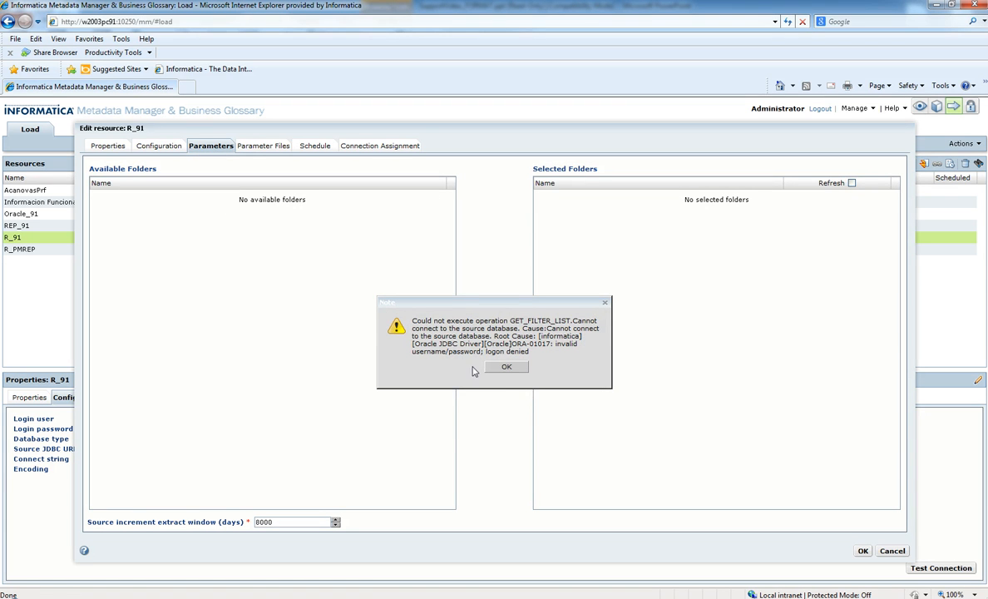
pyautogui.click(508, 367)
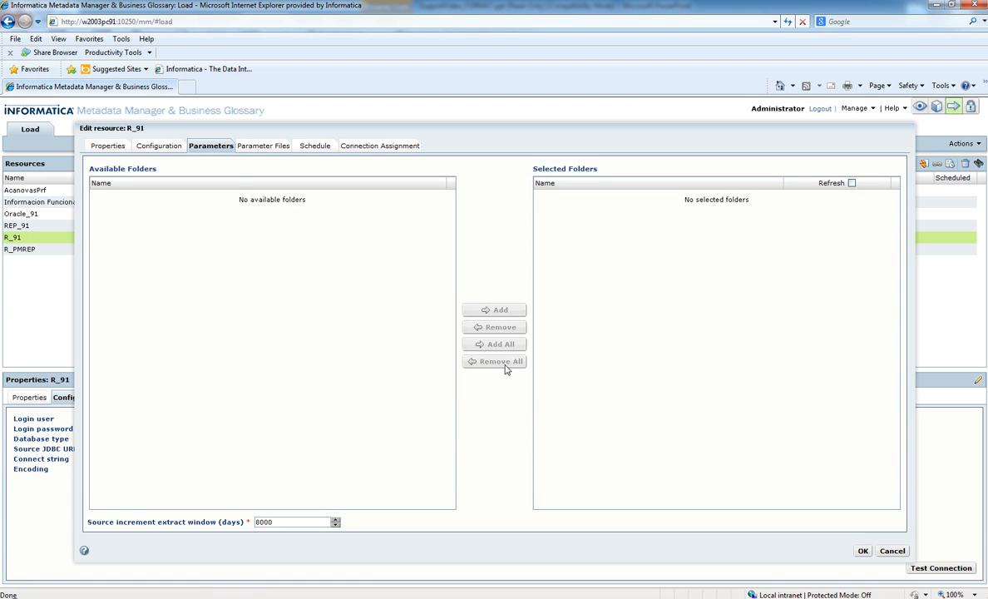
pyautogui.click(158, 146)
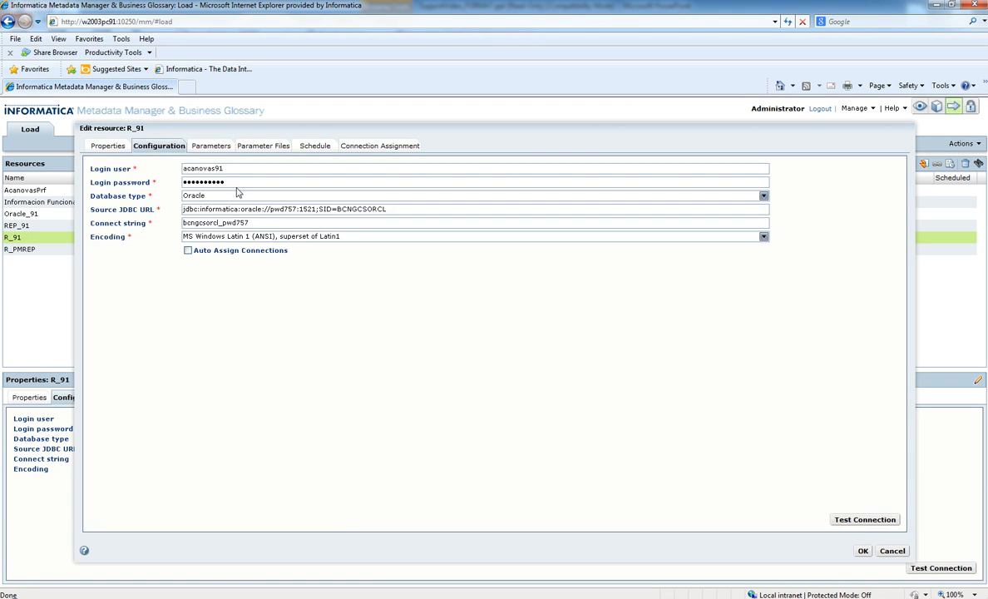
# Replace R_91's Login password, confirm Parameters lists folders with Folder0, and save.
pyautogui.tripleClick(203, 181)
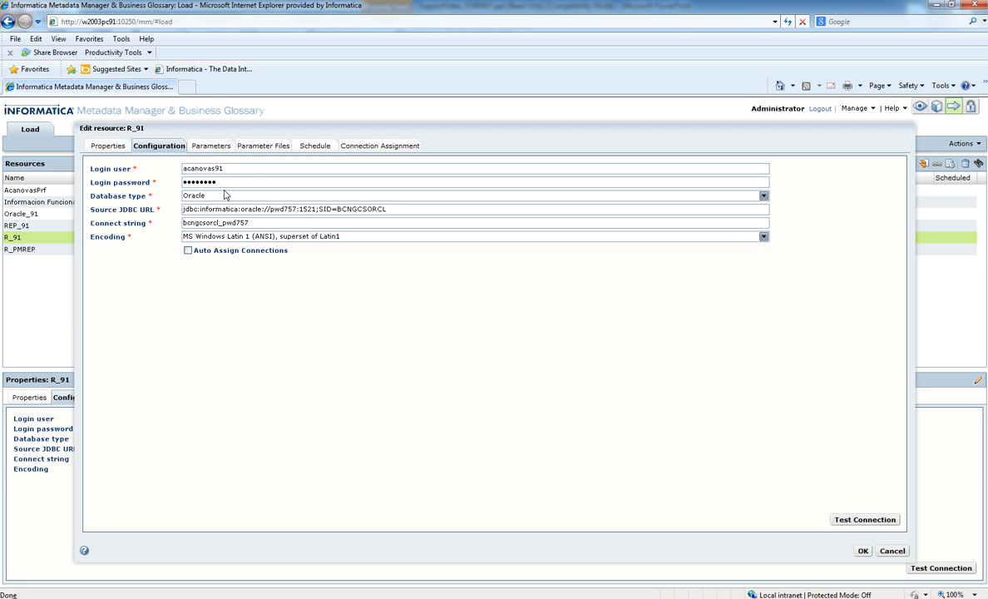
pyautogui.click(211, 146)
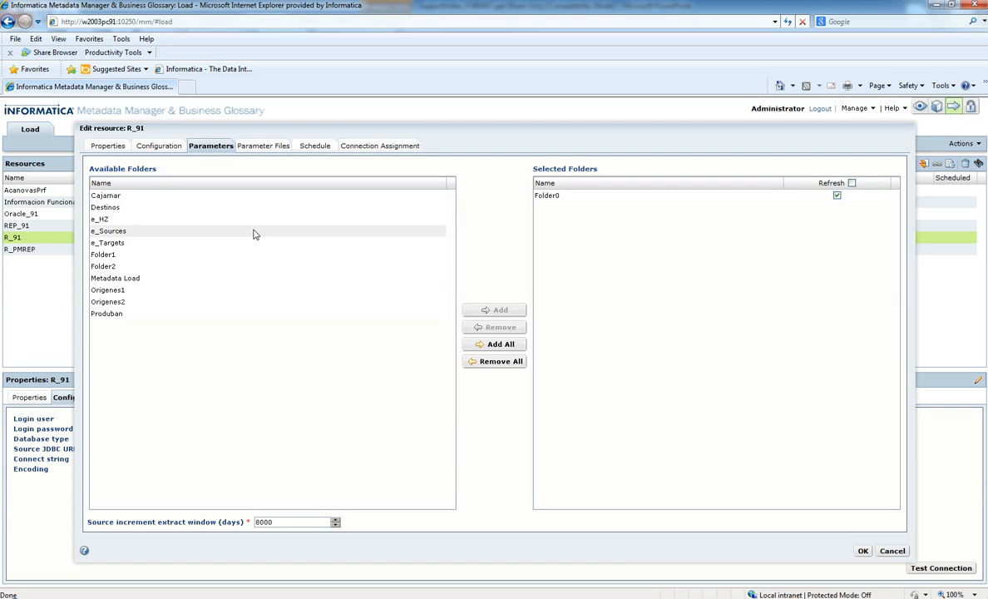
pyautogui.click(862, 552)
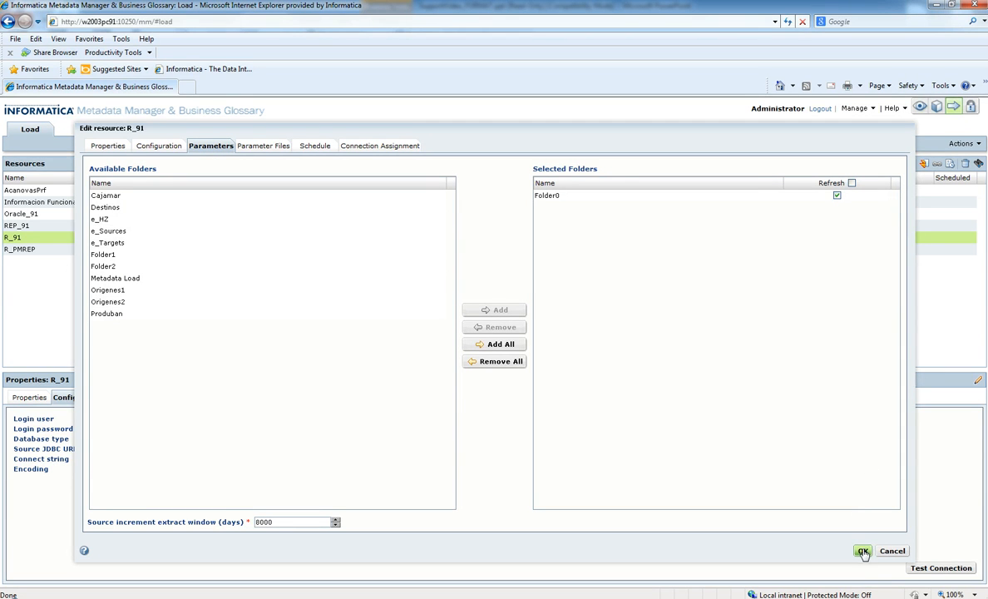
pyautogui.click(861, 552)
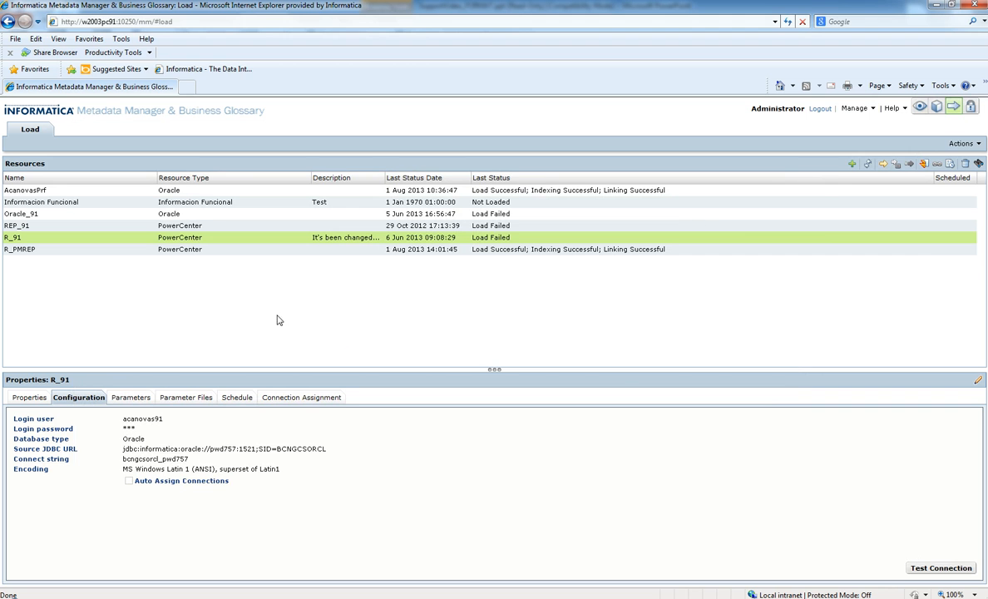
# Reopen R_91 via Actions > Edit Resource and get a successful connection test.
pyautogui.click(961, 143)
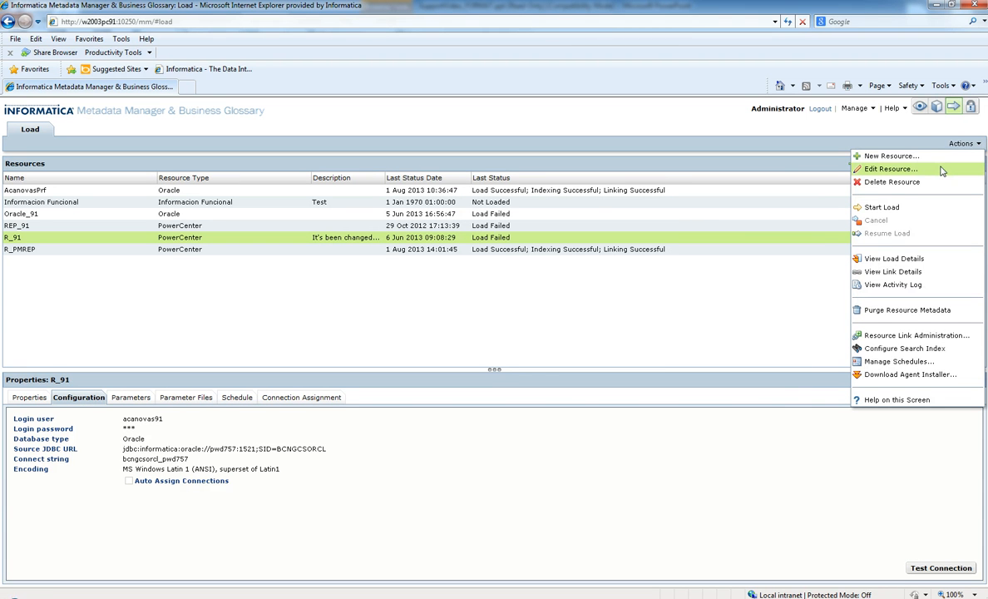
pyautogui.click(888, 170)
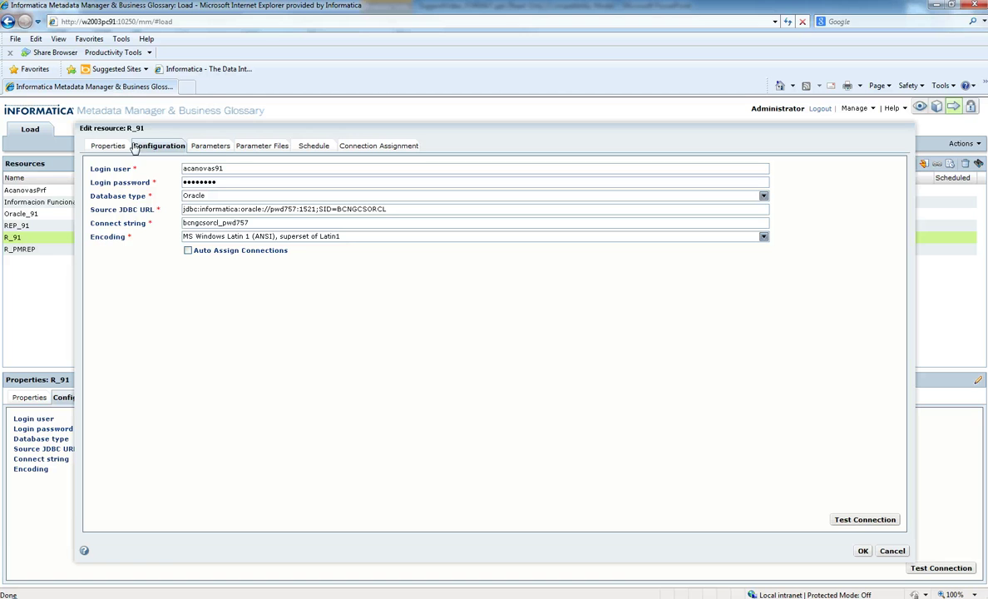
pyautogui.moveTo(864, 519)
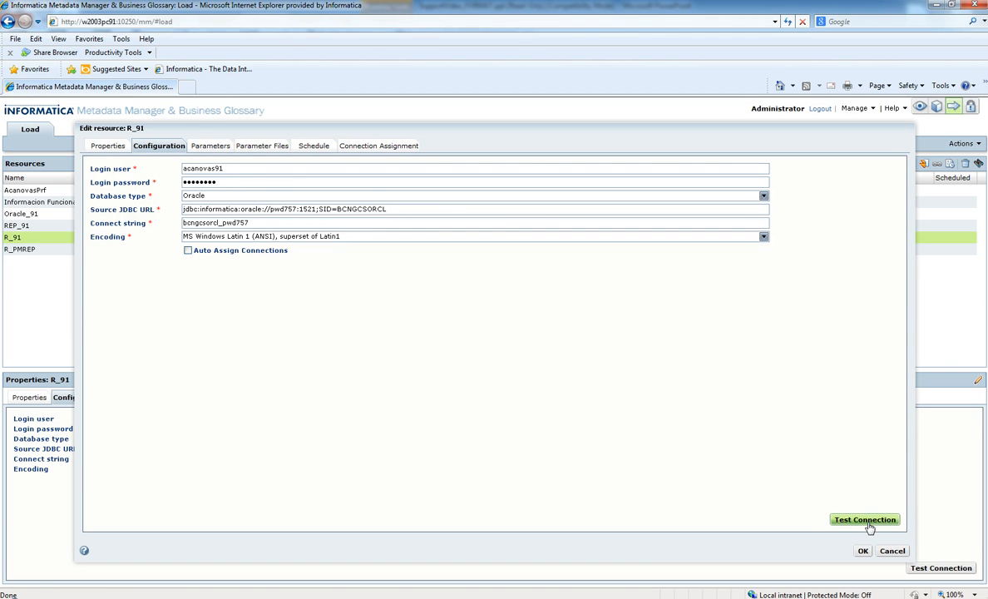
pyautogui.click(864, 519)
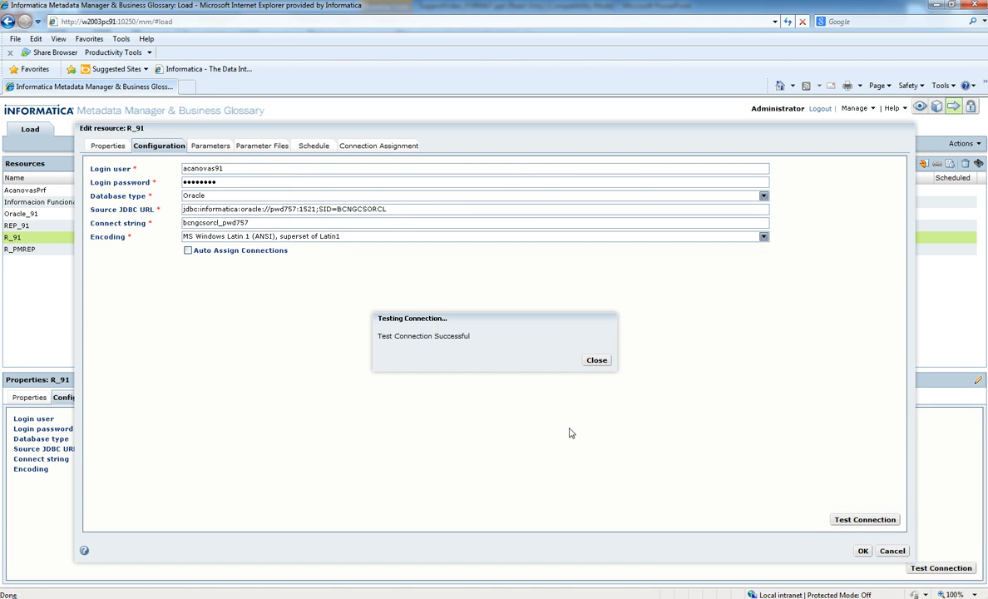